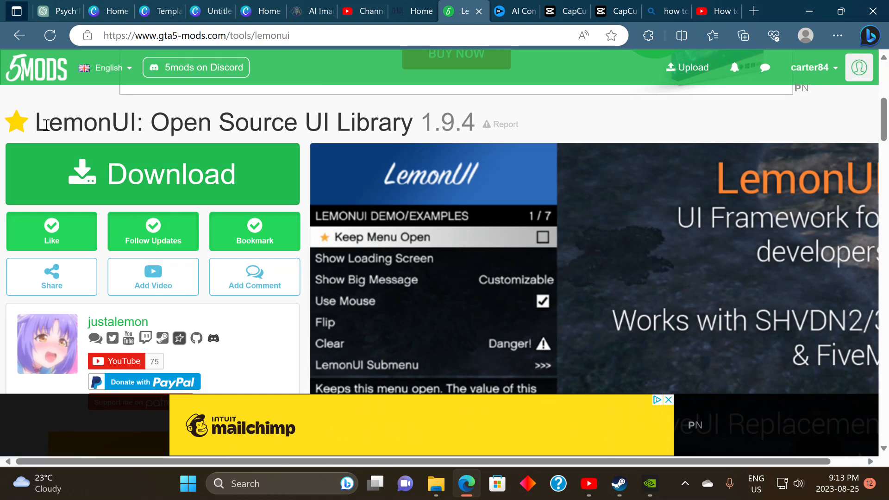
Highlight version 1.9.4 and scroll through the LemonUI mod description.
left_click_drag(48, 122, 323, 122)
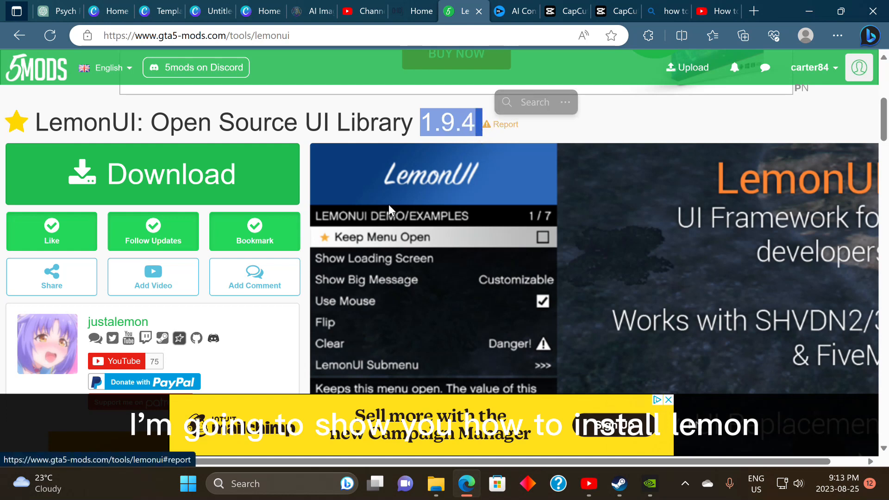
scroll("down", 3)
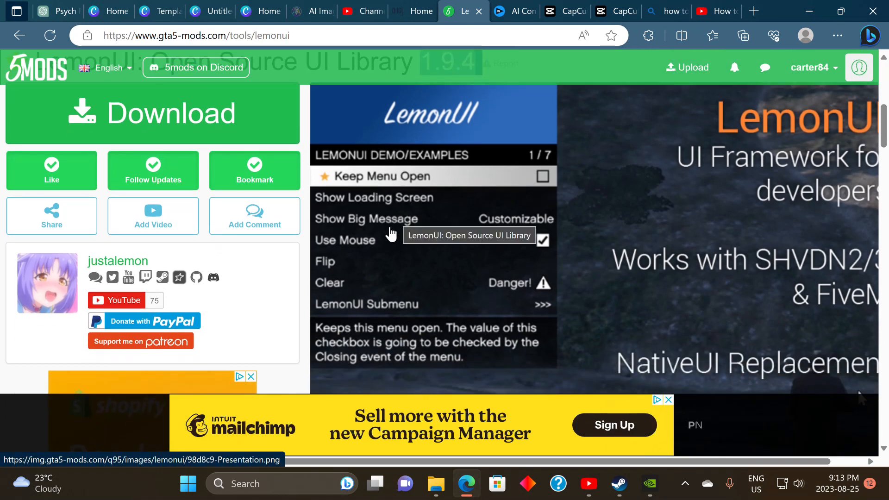
scroll("down", 3)
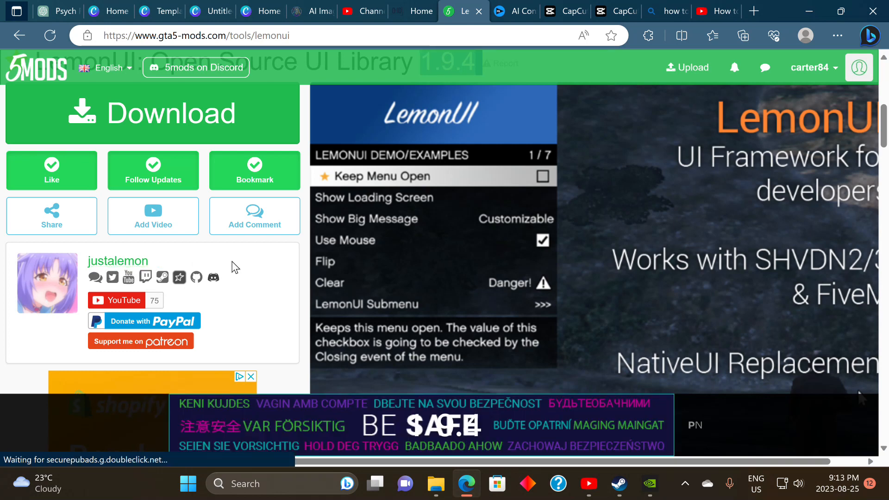
mouse_move(282, 266)
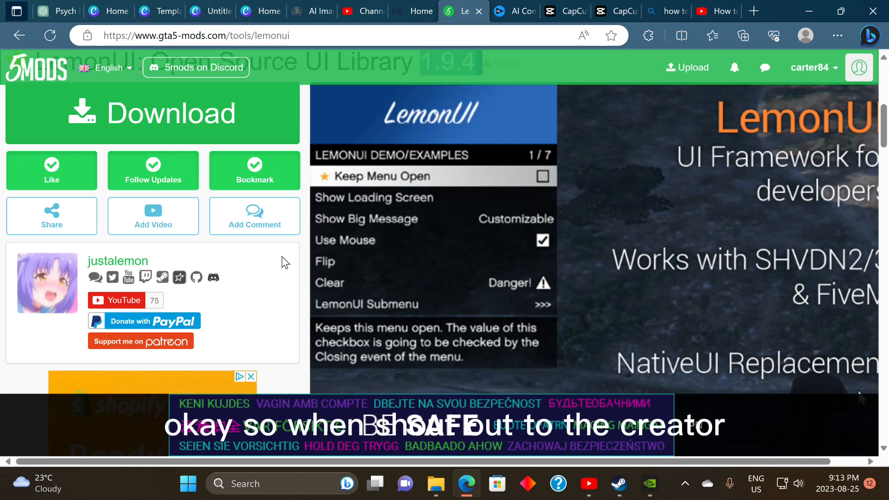
scroll("down", 3)
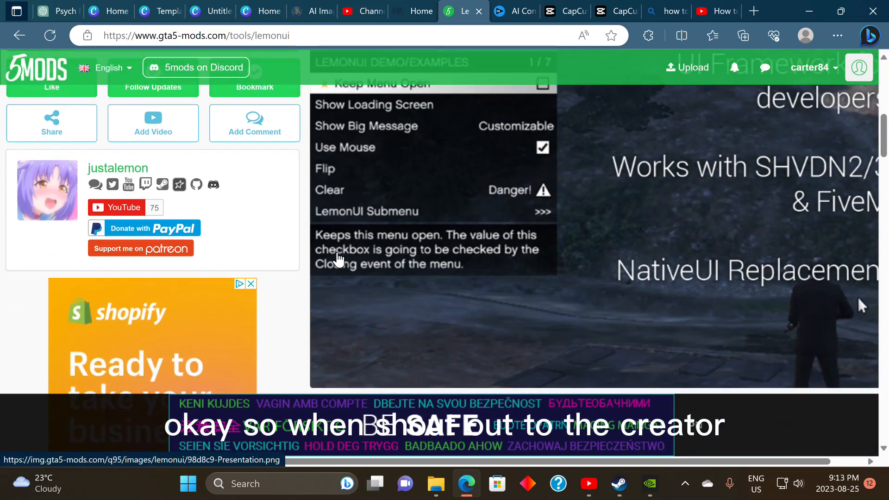
scroll("down", 3)
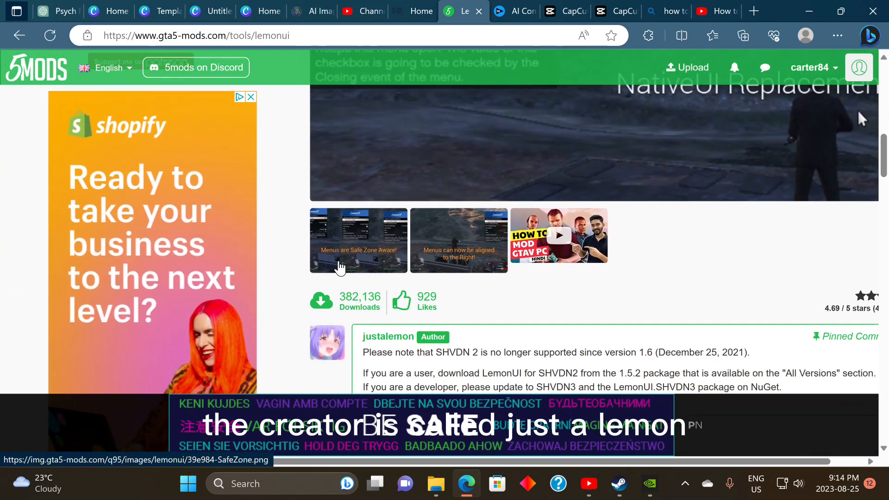
scroll("down", 3)
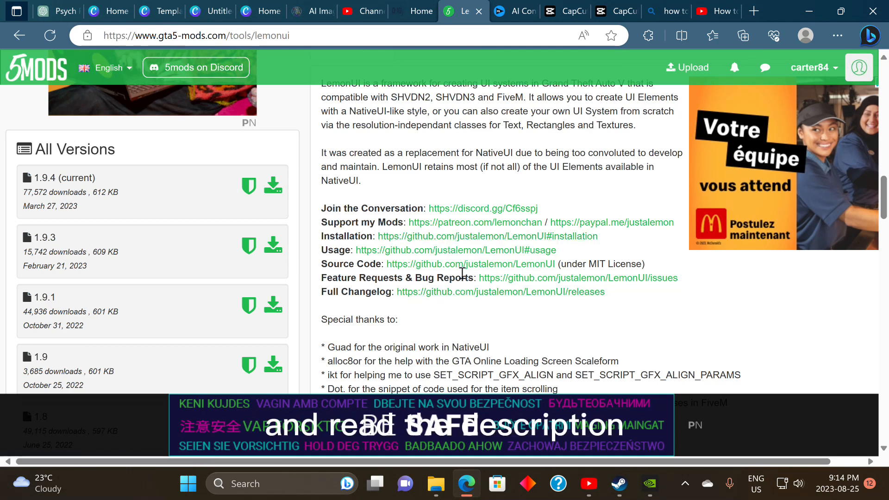
mouse_move(416, 312)
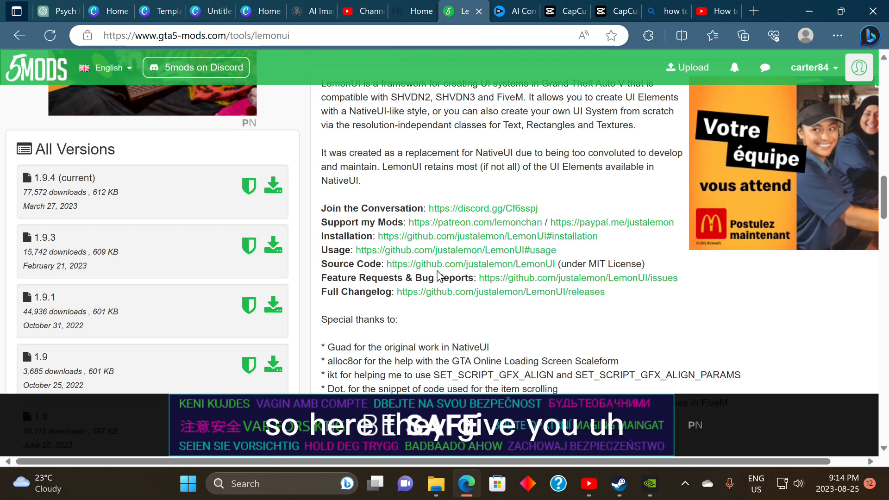
mouse_move(452, 238)
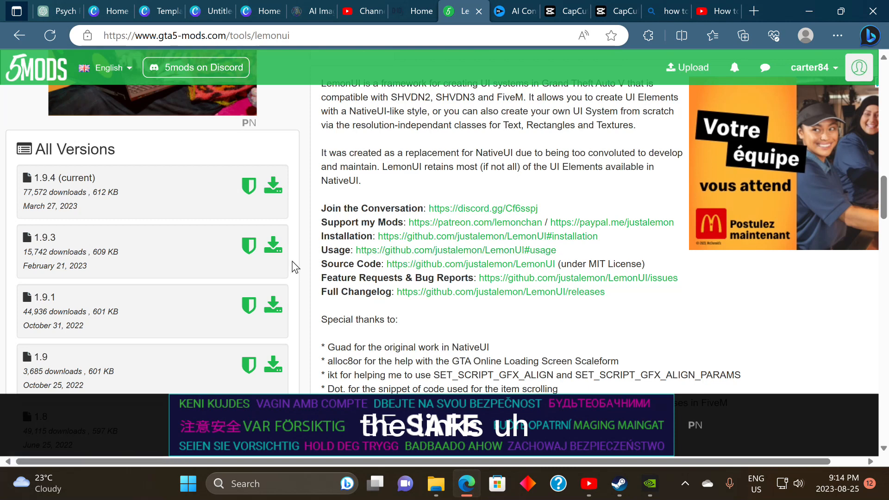
mouse_move(414, 236)
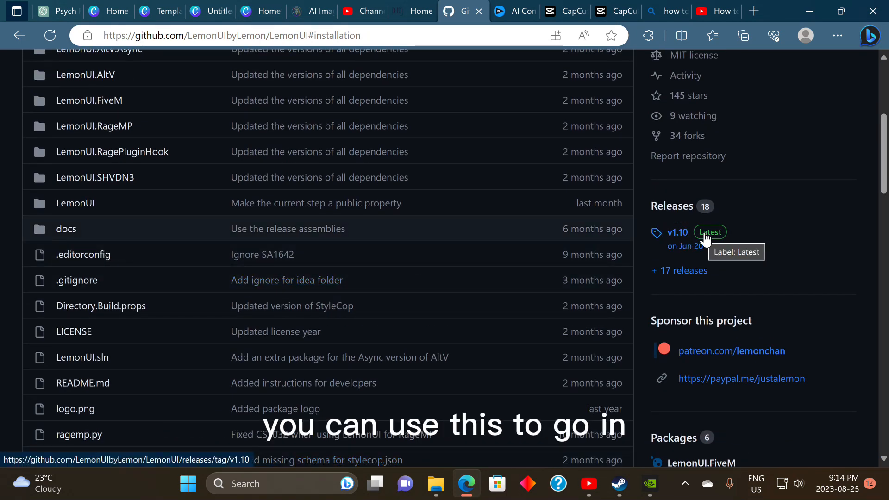
Scroll the LemonUI README through the RagePluginHook and ScriptHookVDotNet installation notes.
scroll("down", 3)
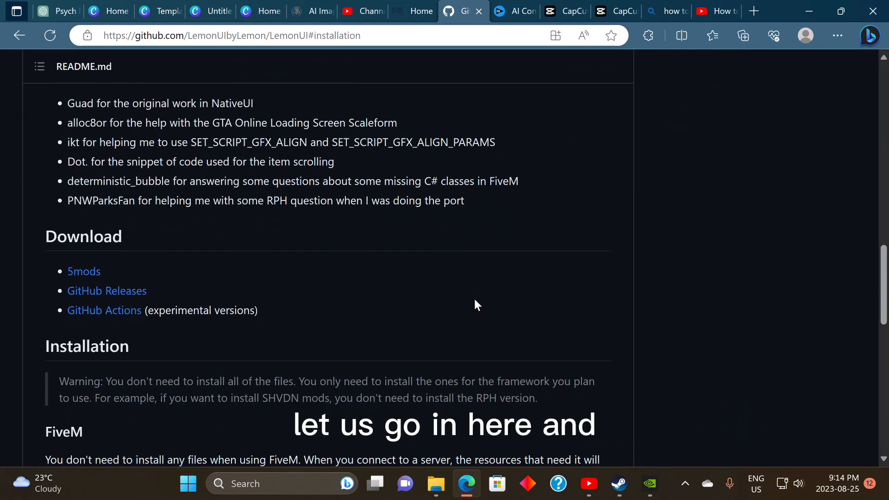
scroll("down", 3)
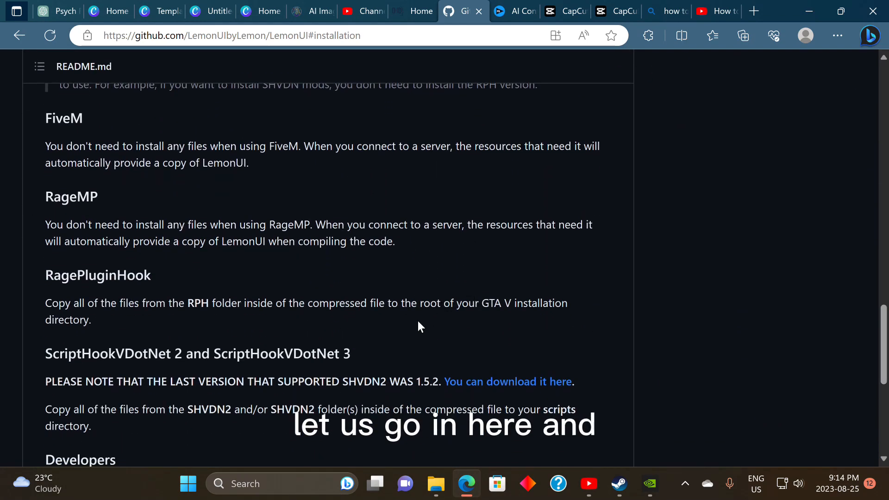
mouse_move(116, 336)
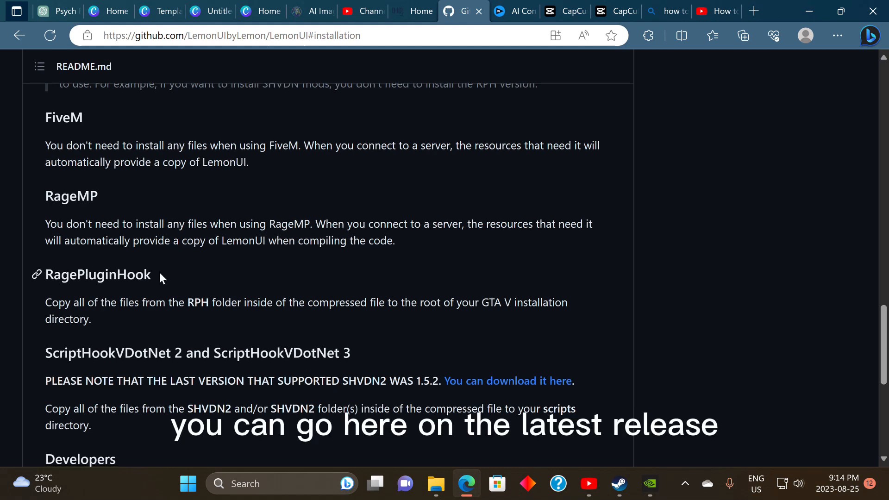
scroll("down", 3)
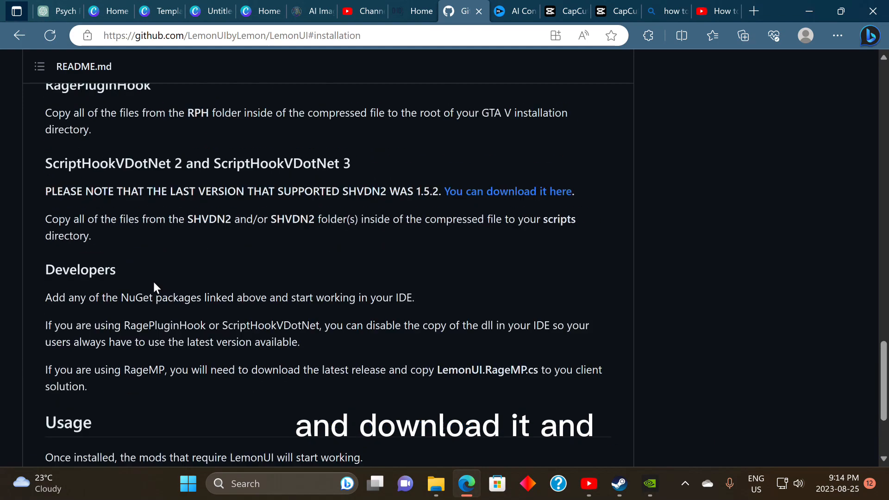
scroll("up", 3)
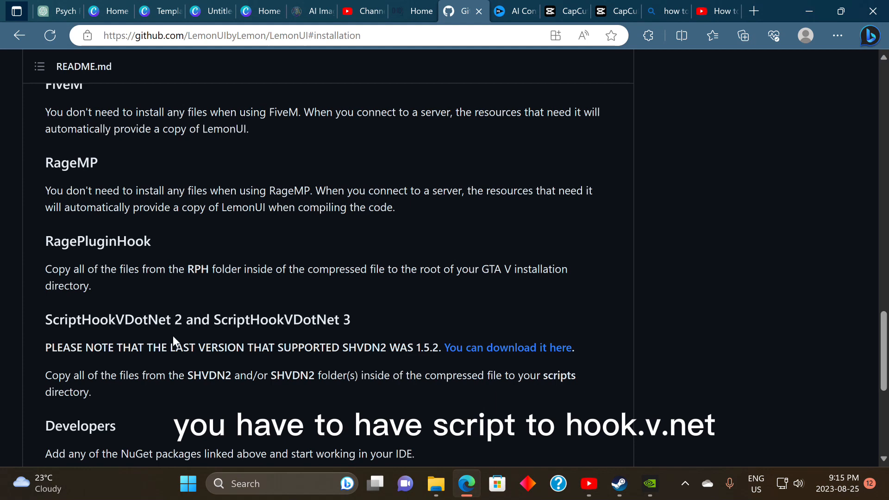
scroll("up", 3)
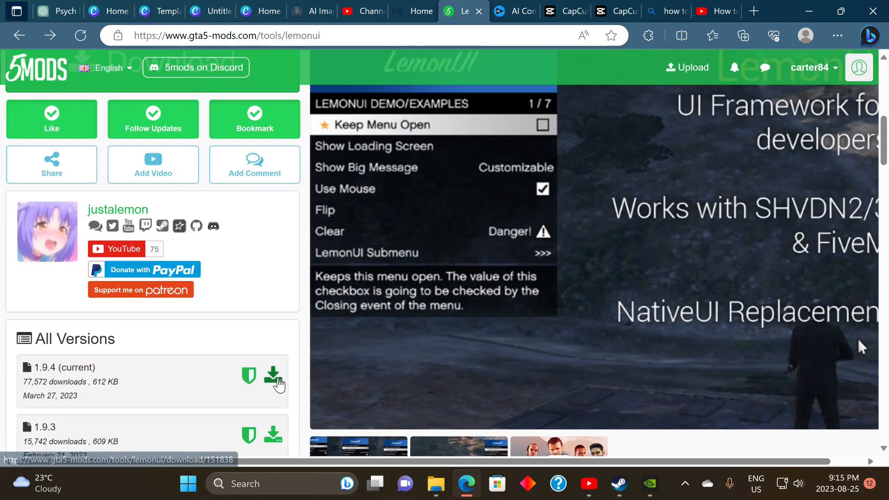
Download LemonUI 1.9.4 (current) from the All Versions list.
left_click(274, 376)
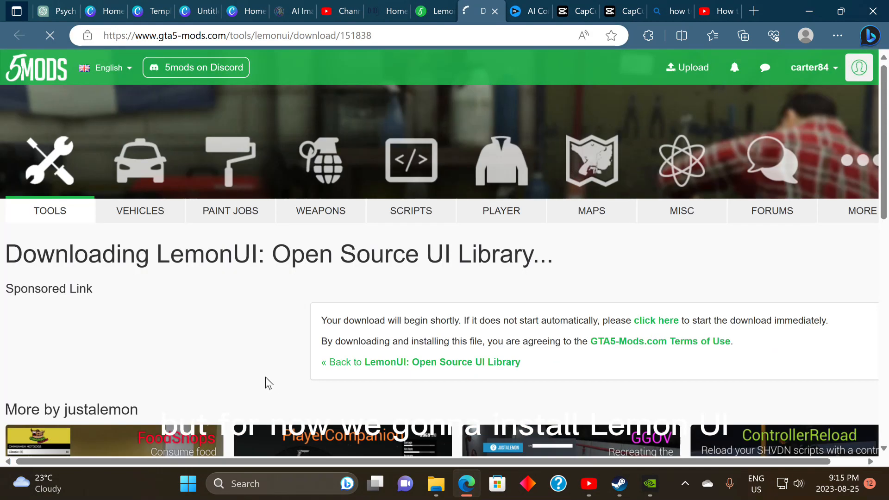
left_click(742, 35)
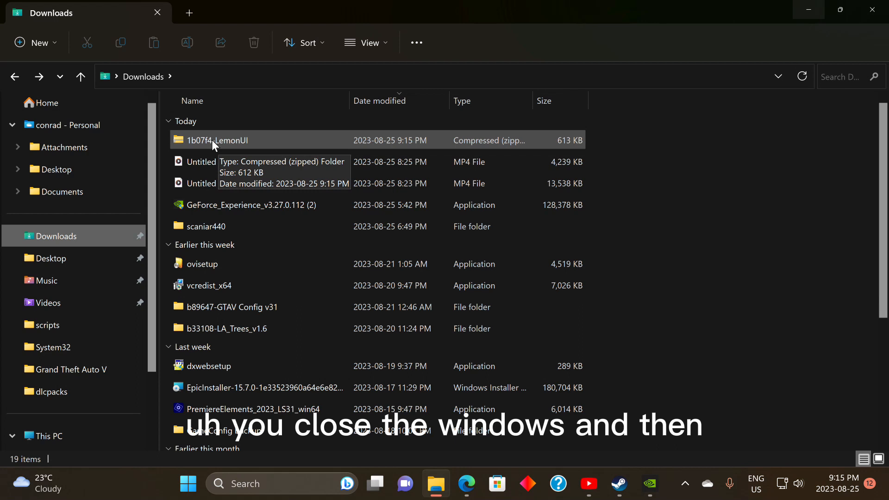
Select the 1b07f4-LemonUI zip in Downloads and bring up its WinRAR extraction options.
left_click(217, 139)
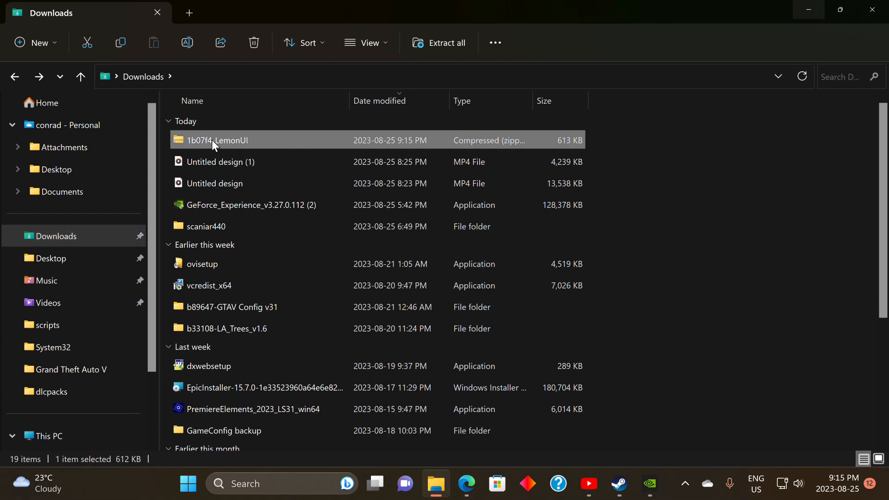
right_click(217, 140)
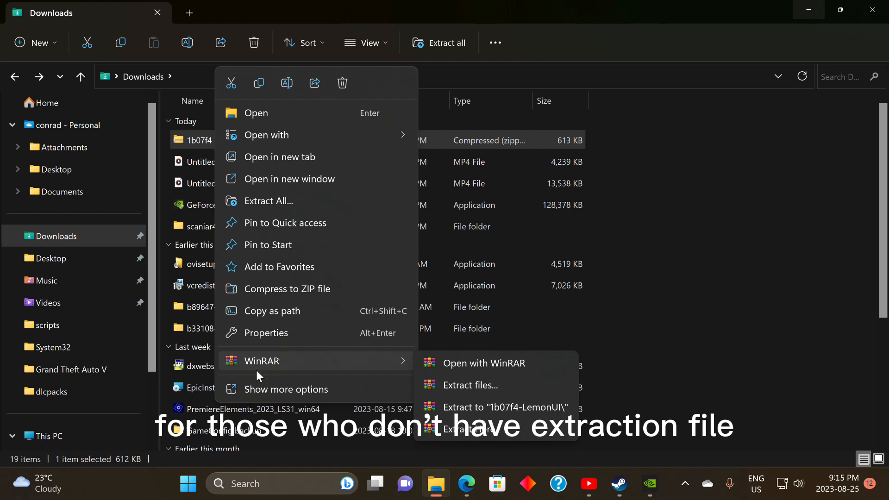
mouse_move(284, 361)
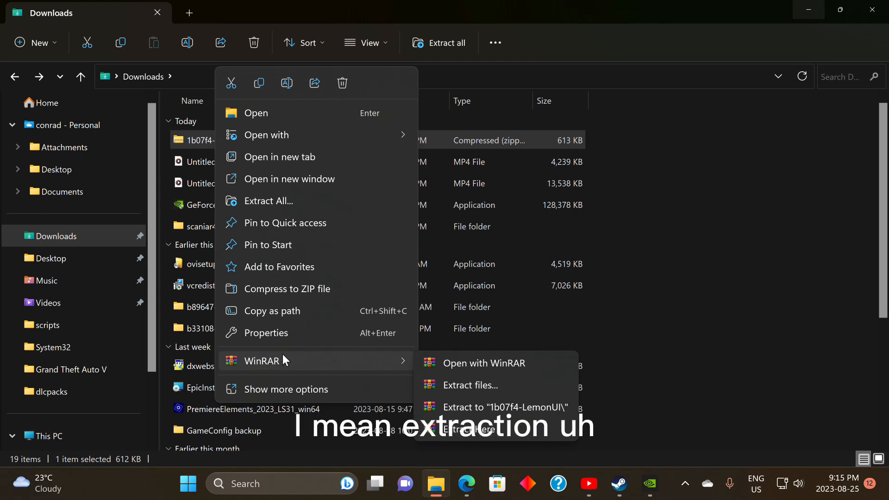
mouse_move(273, 367)
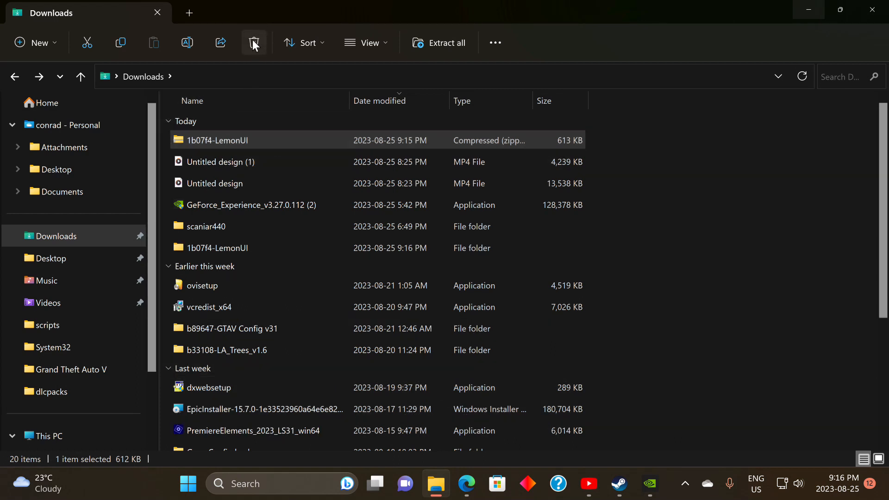
Delete the LemonUI zip and open the extracted 1b07f4-LemonUI folder.
left_click(254, 43)
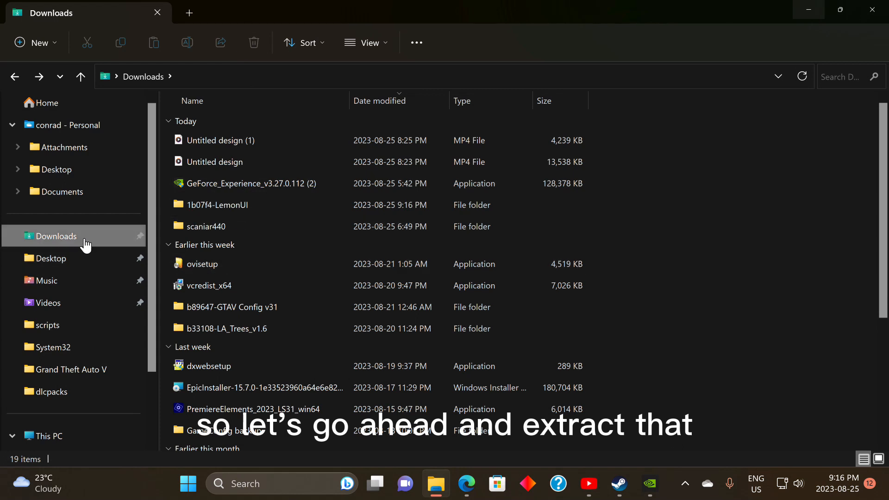
mouse_move(219, 205)
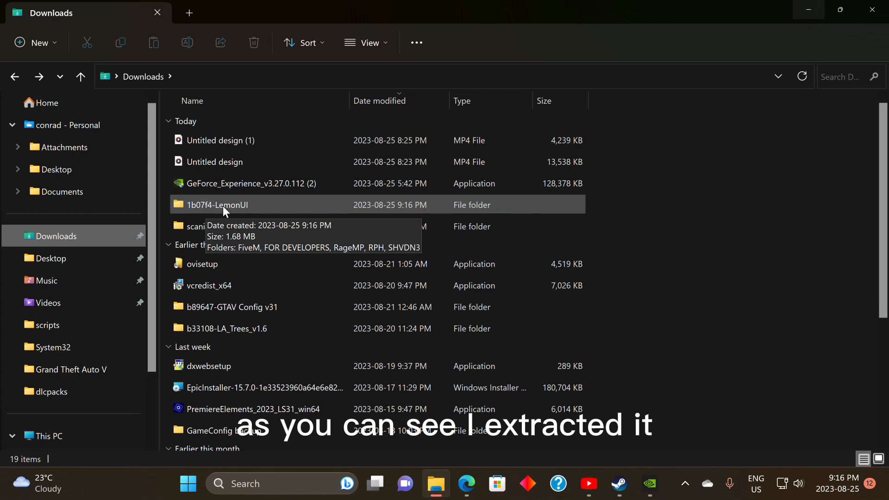
mouse_move(237, 209)
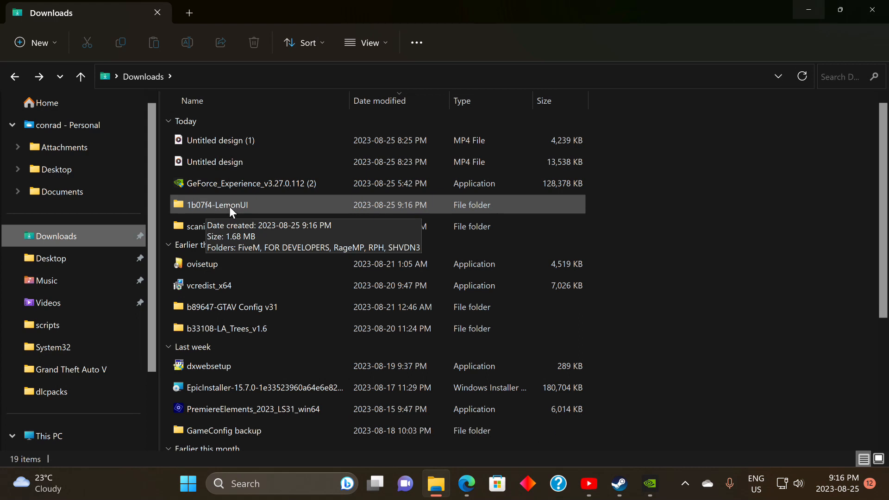
double_click(218, 205)
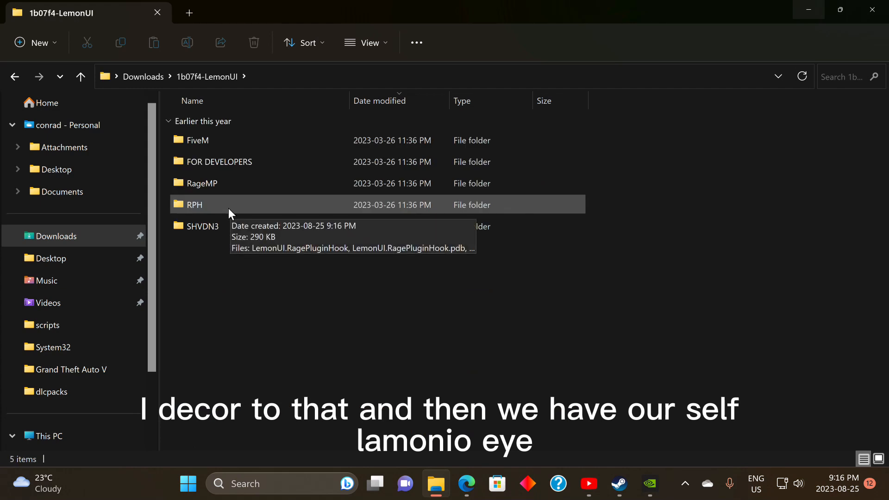
mouse_move(221, 226)
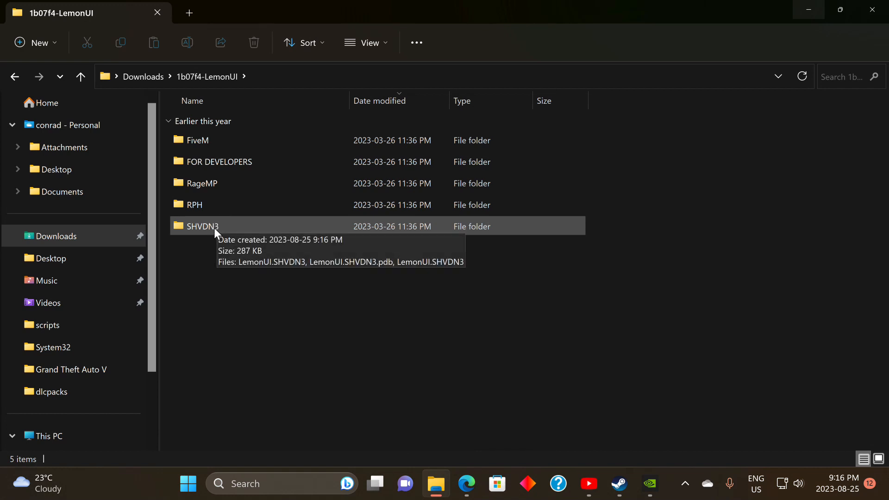
mouse_move(203, 232)
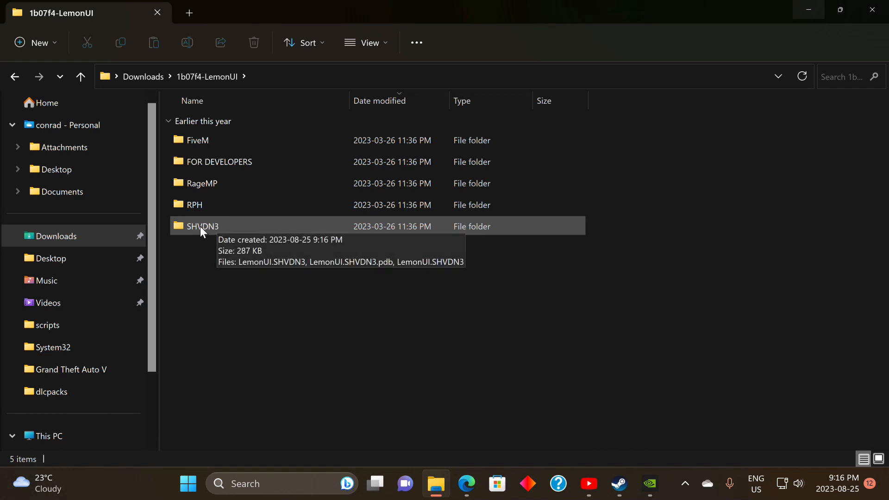
mouse_move(413, 330)
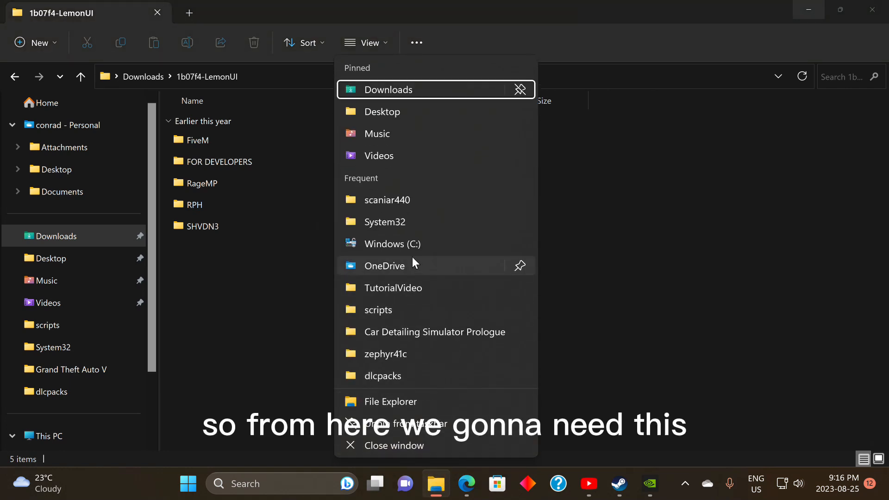
mouse_move(404, 407)
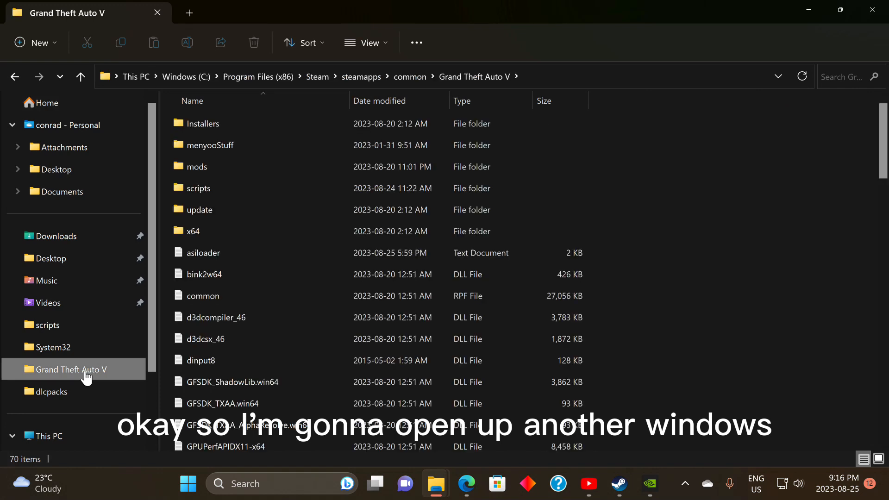
left_click(202, 253)
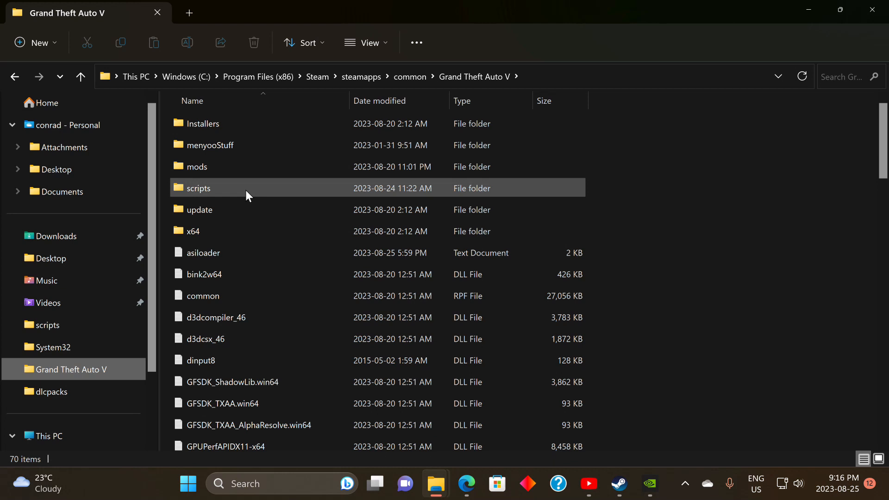
mouse_move(224, 191)
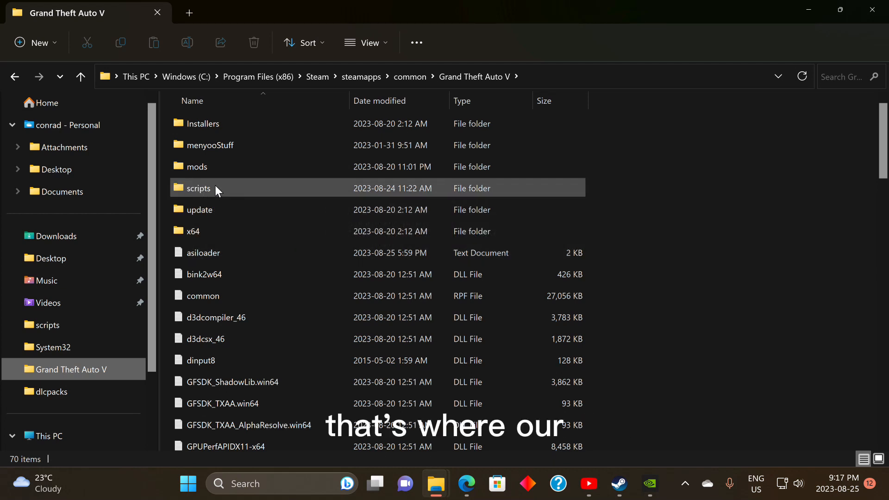
mouse_move(282, 188)
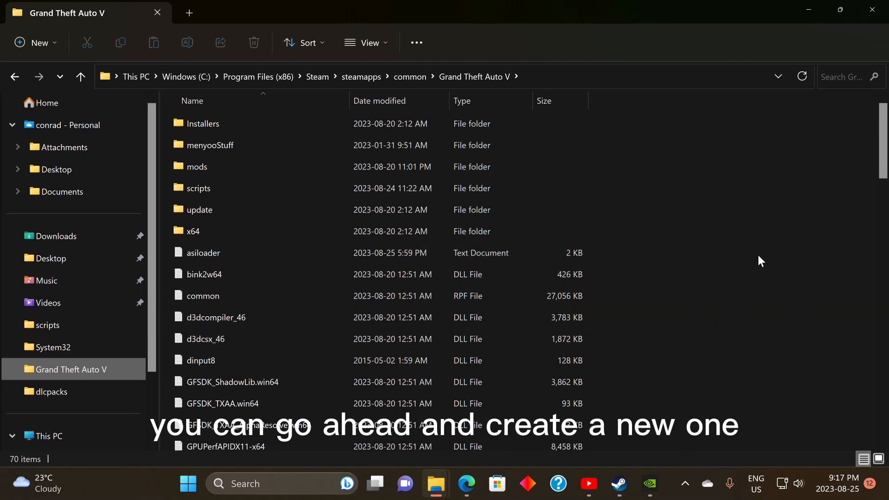
right_click(760, 261)
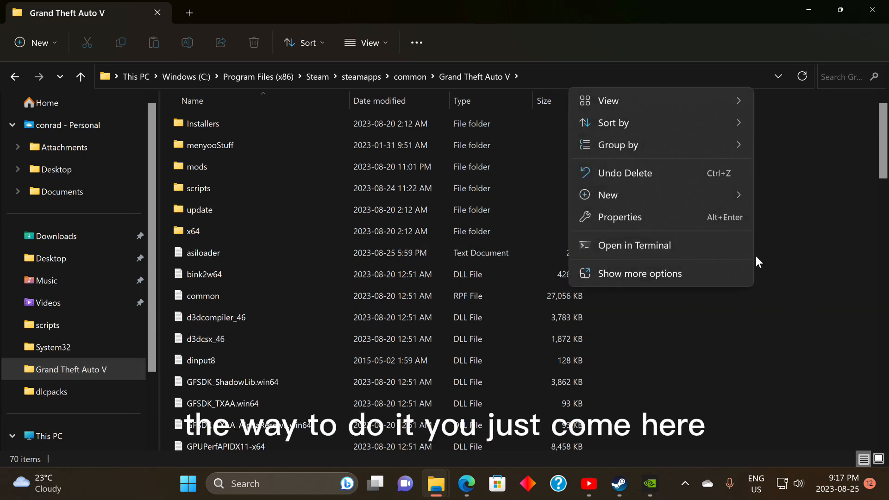
left_click(607, 195)
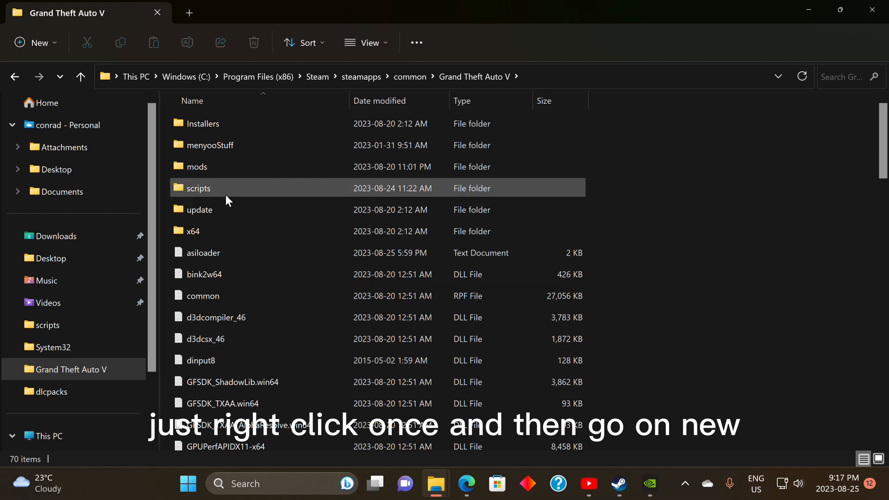
Open the game's scripts folder and the download's SHVDN3 folder.
double_click(199, 188)
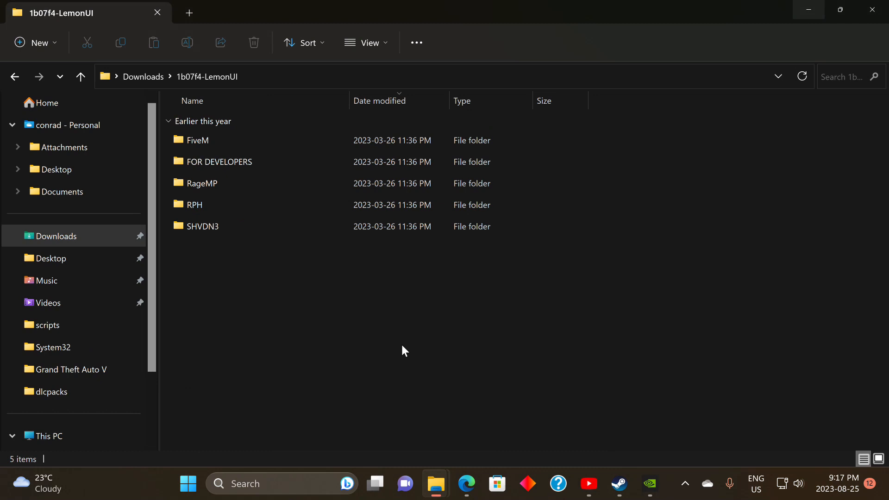
double_click(202, 225)
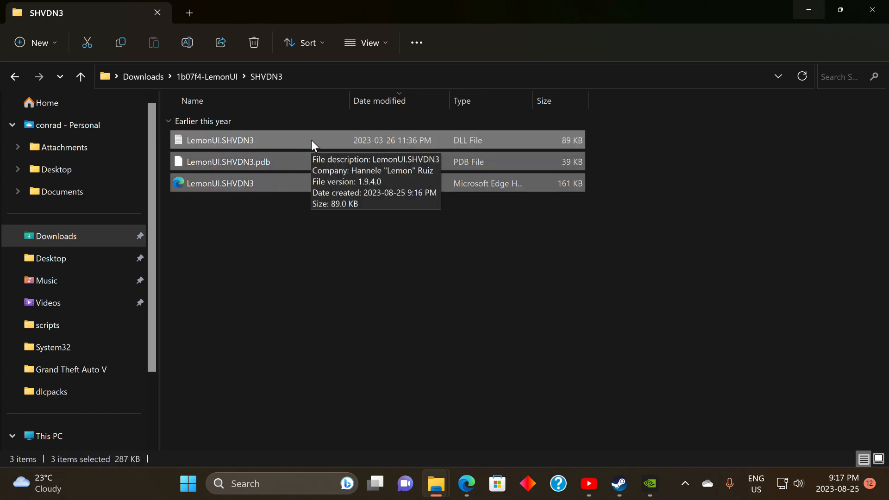
Copy the three LemonUI.SHVDN3 files and paste them into the scripts folder.
right_click(219, 140)
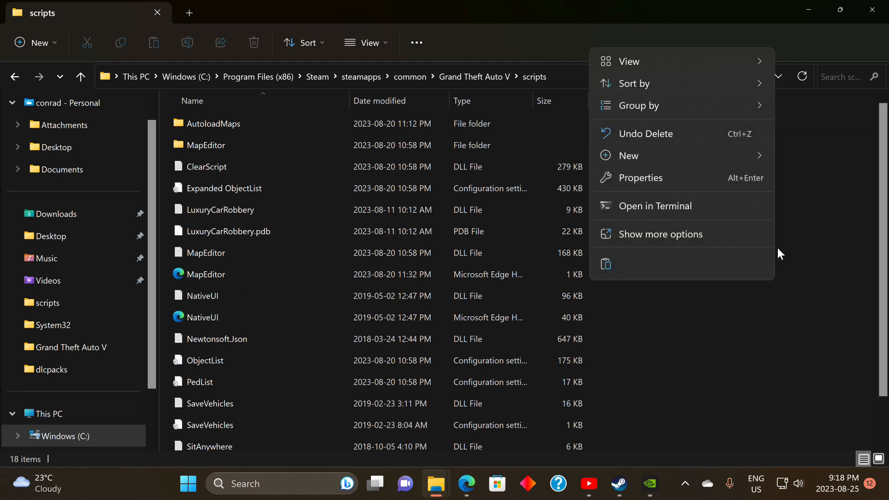
mouse_move(808, 335)
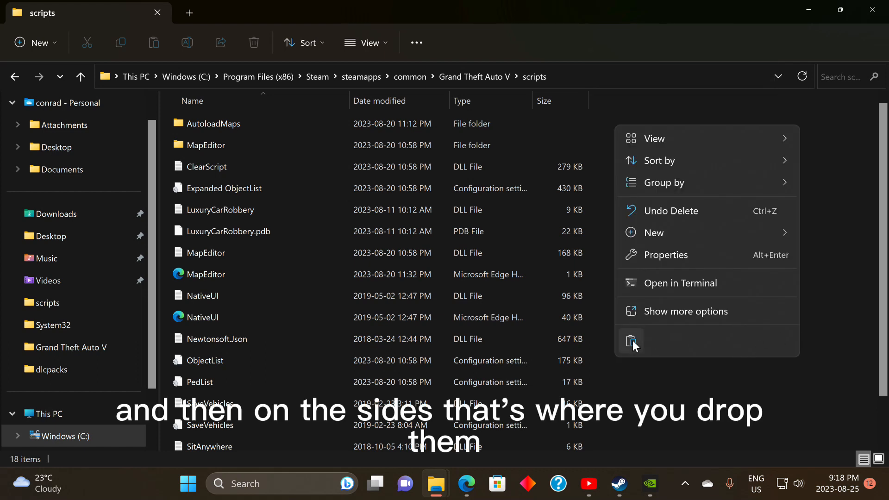
left_click(631, 340)
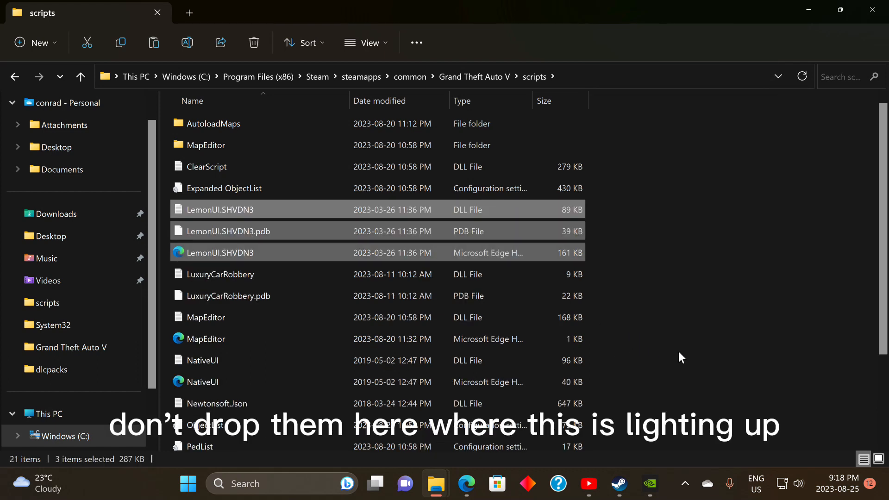
mouse_move(451, 229)
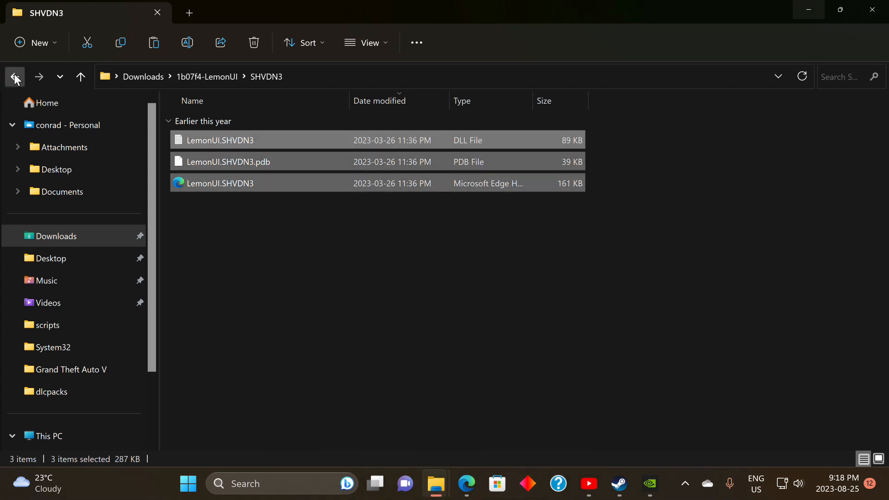
Go back to the 1b07f4-LemonUI folder listing.
left_click(15, 76)
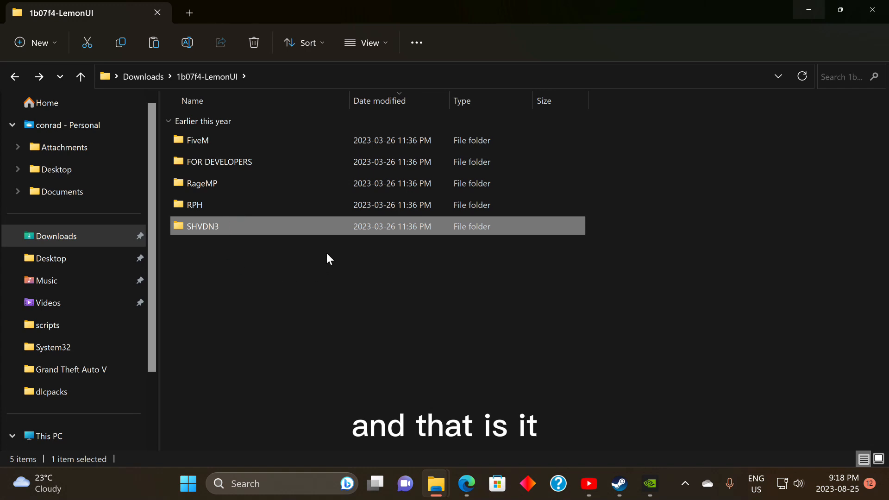
mouse_move(272, 232)
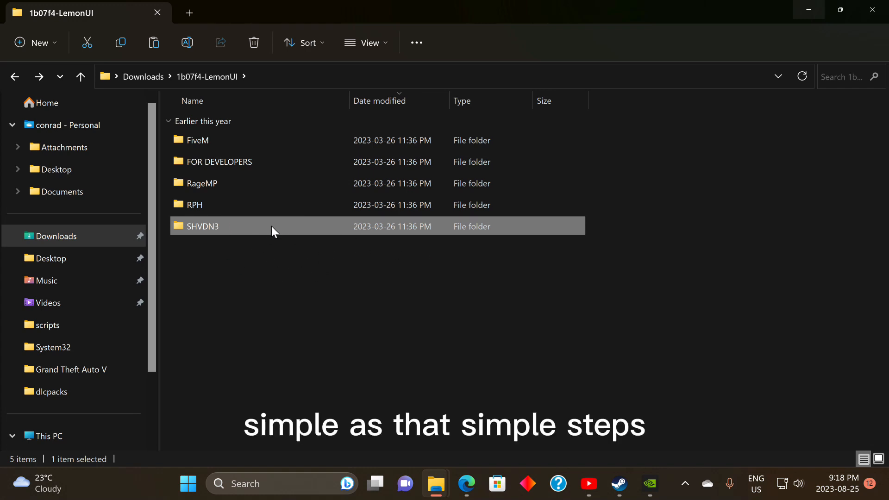
mouse_move(318, 229)
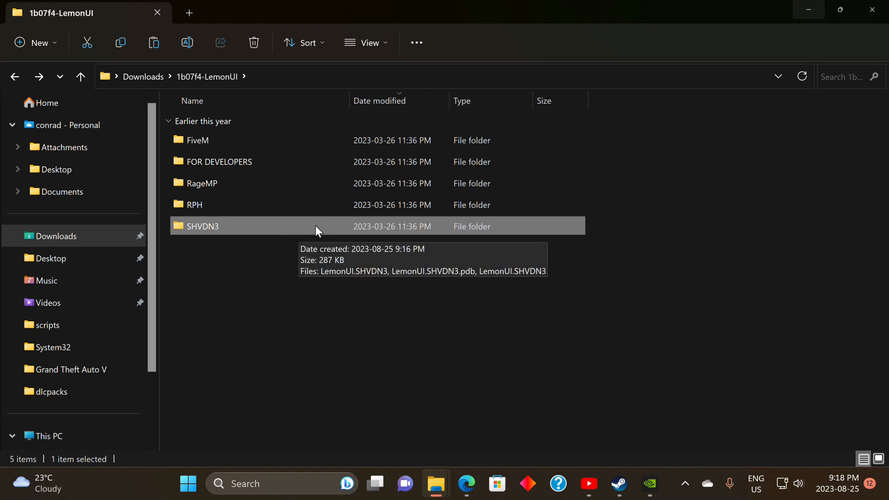
mouse_move(668, 336)
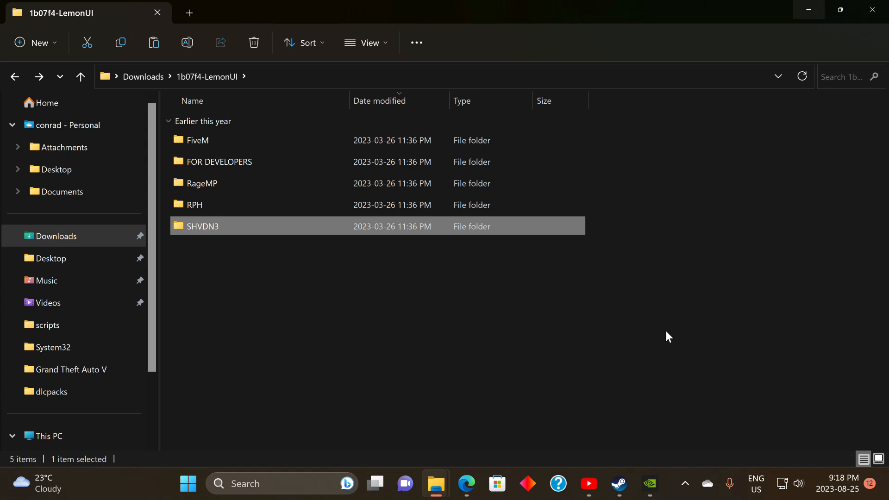
mouse_move(569, 431)
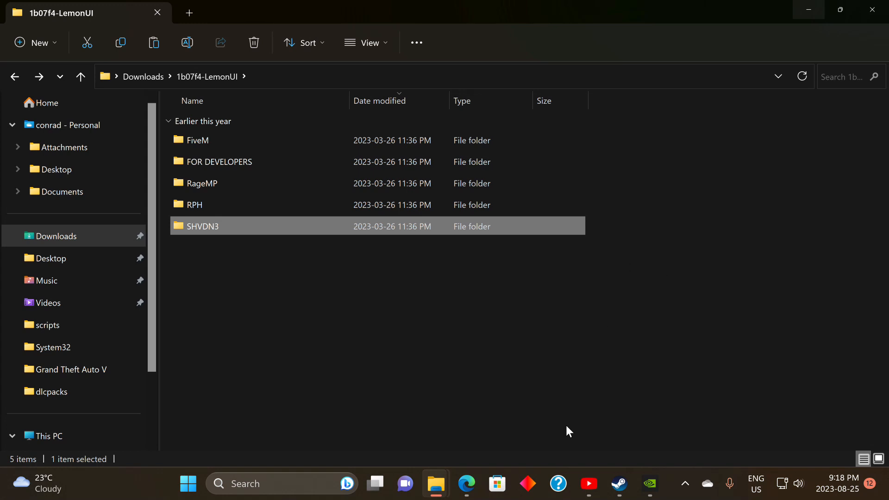
mouse_move(779, 261)
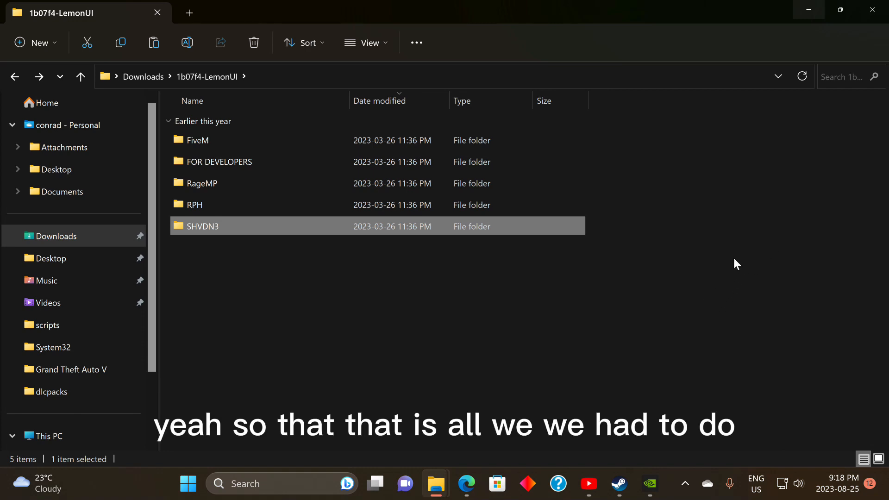
mouse_move(740, 255)
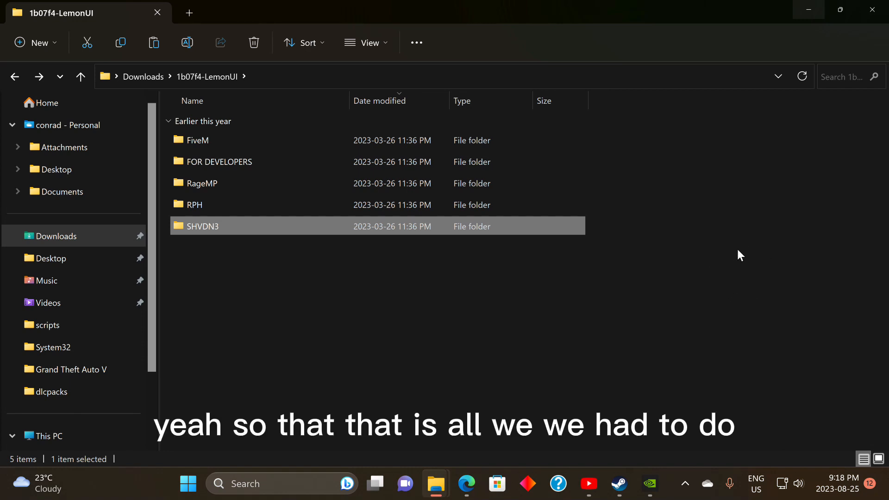
mouse_move(700, 292)
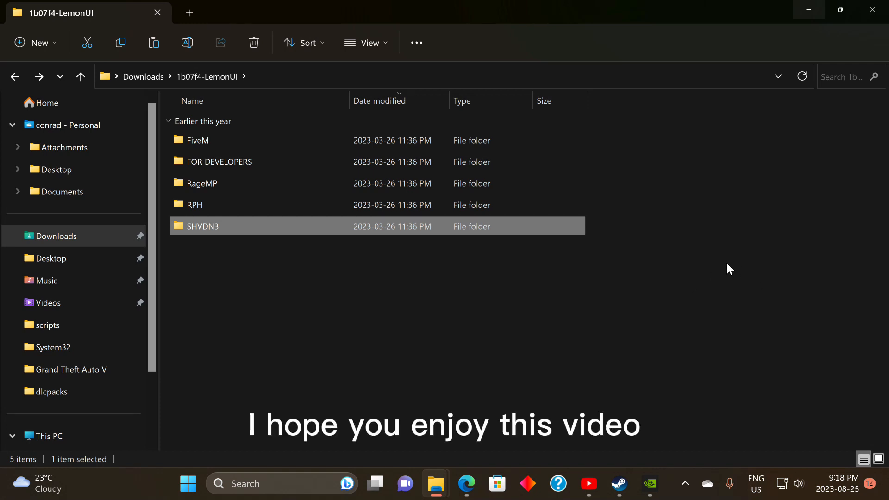
mouse_move(700, 307)
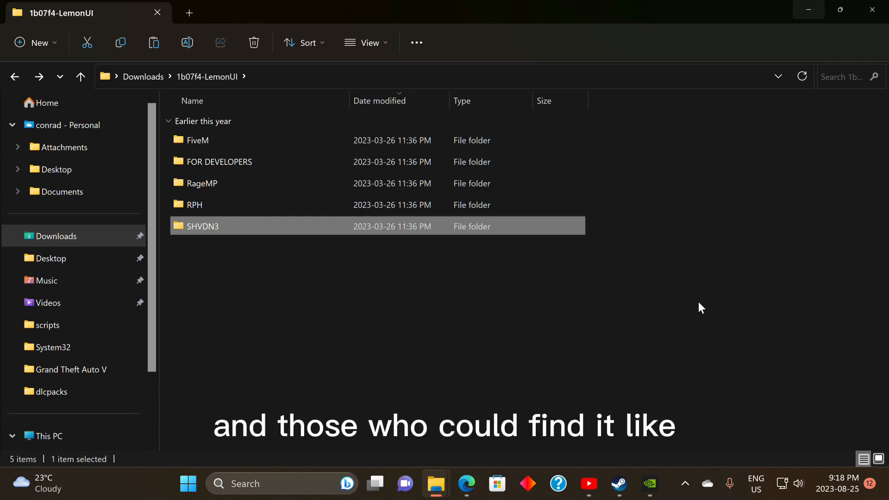
mouse_move(720, 271)
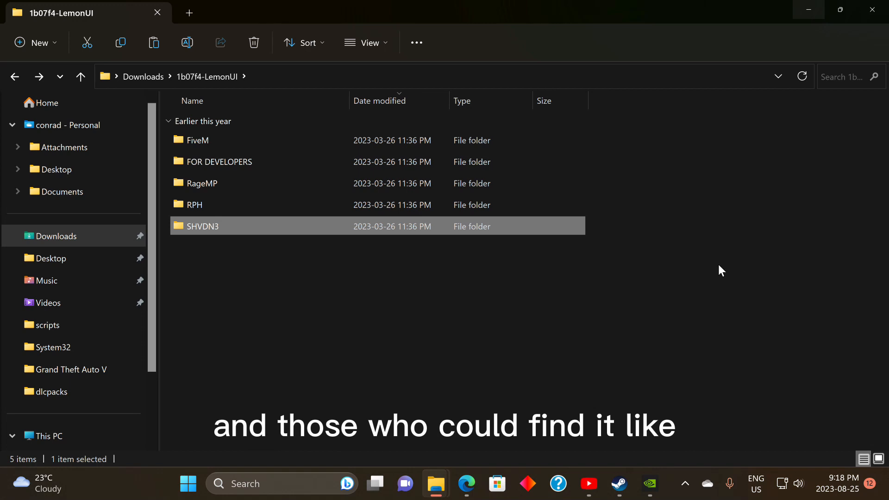
mouse_move(704, 276)
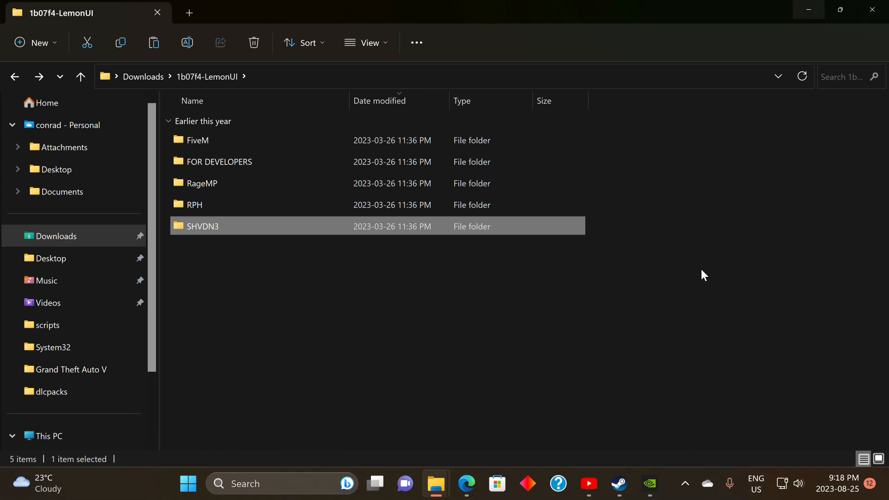